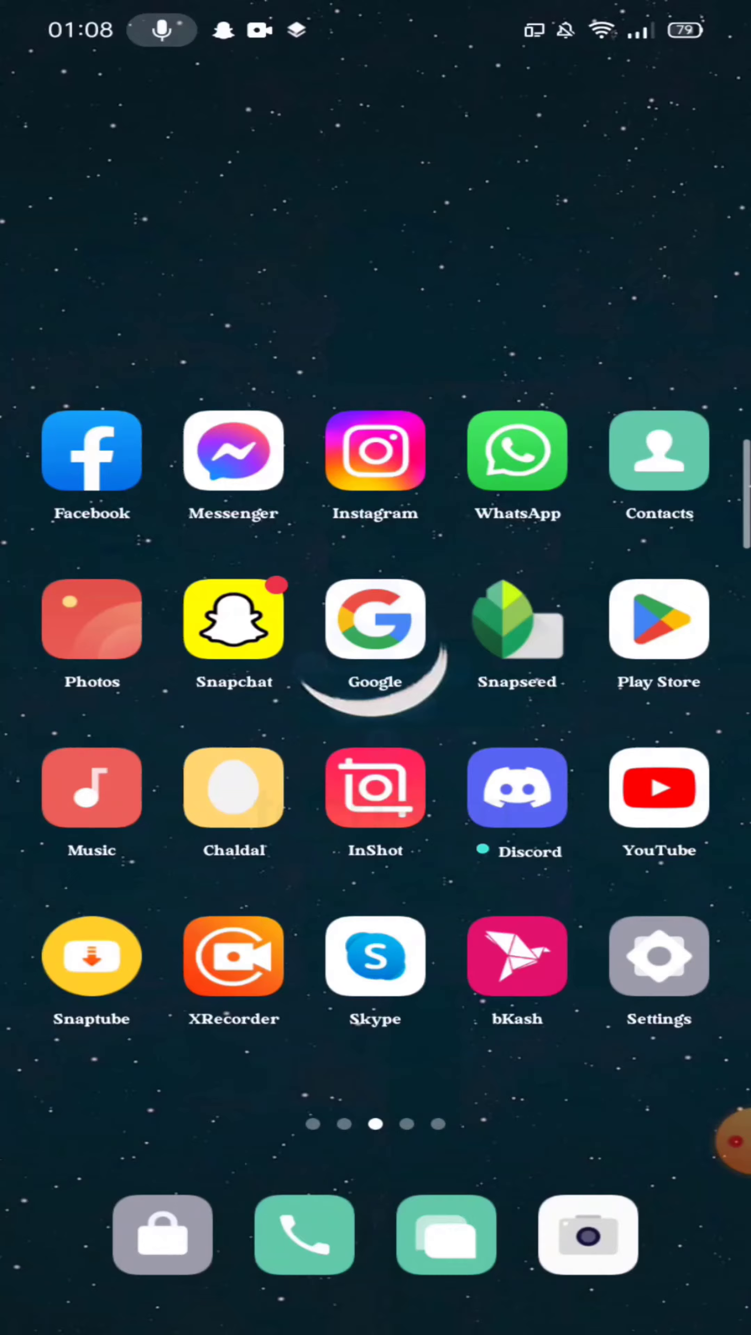
- Navigate from the home screen into Settings > Privacy > App lock
left_click(658, 956)
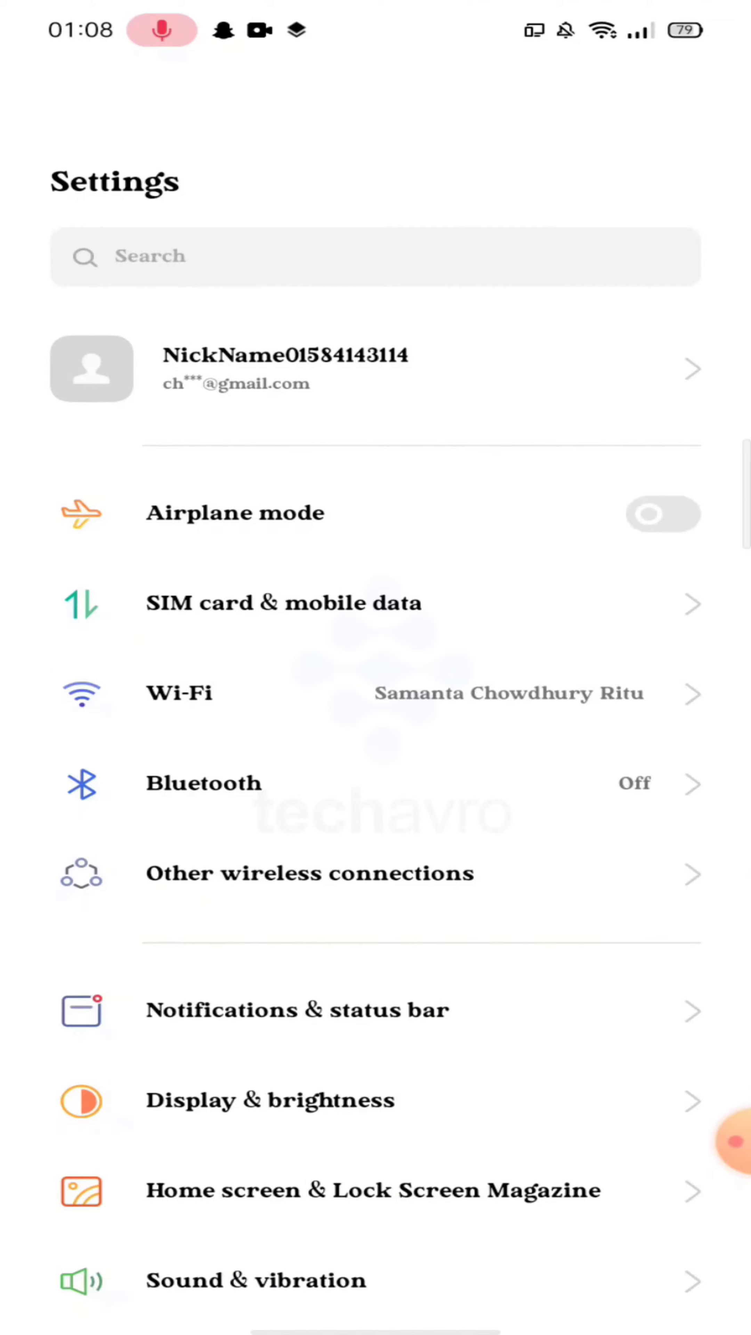
scroll("down", 3)
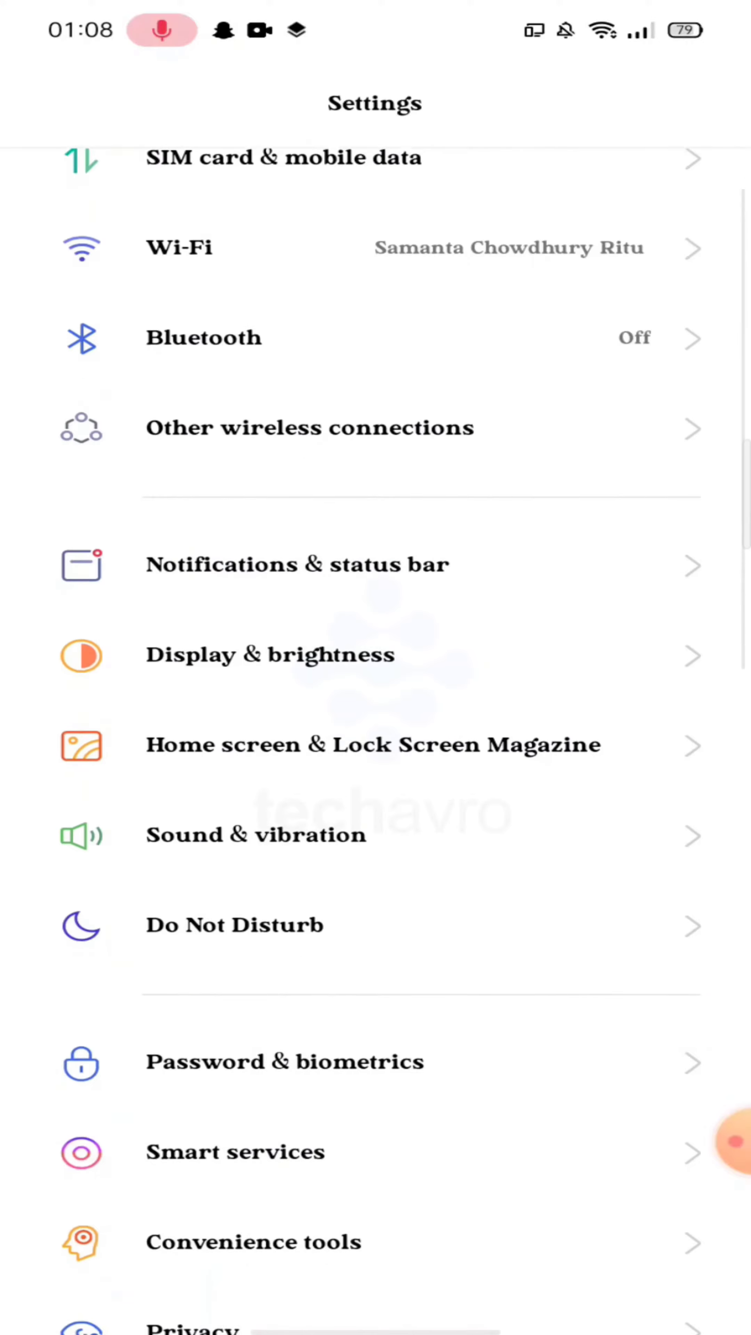
scroll("down", 3)
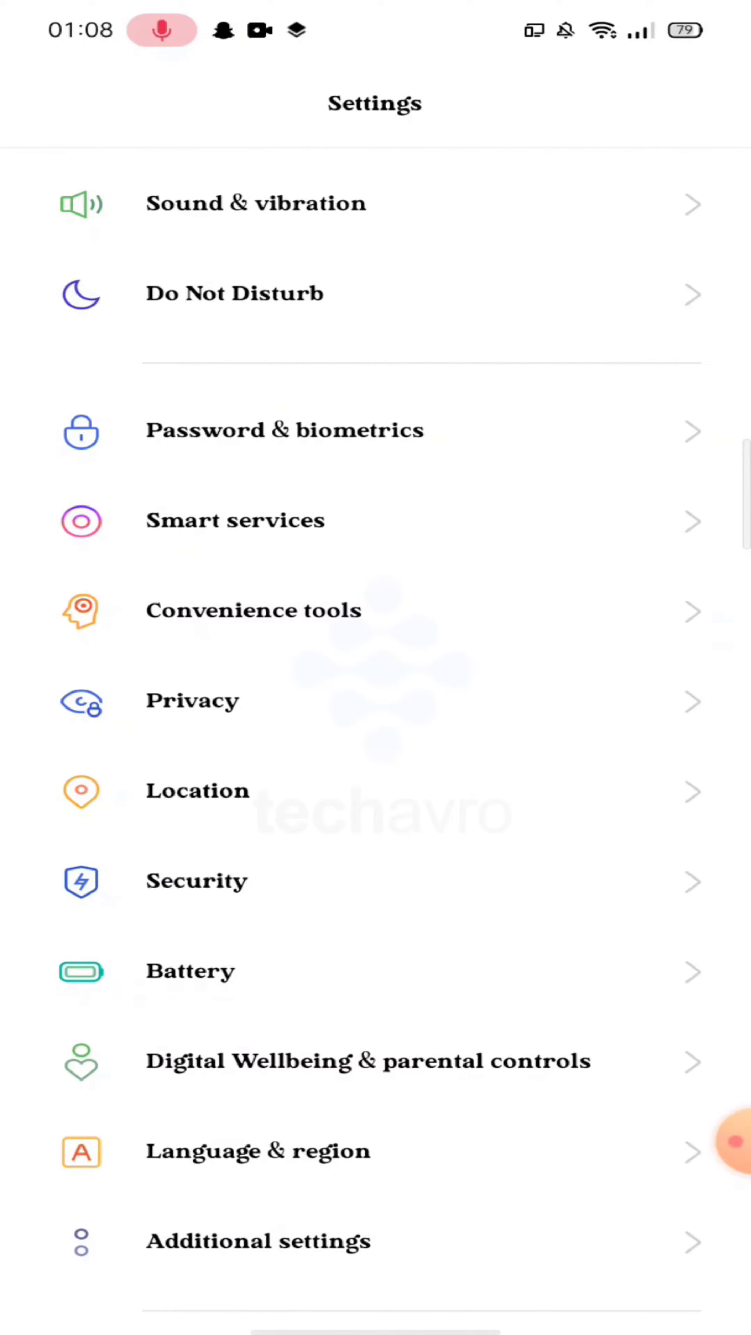
left_click(193, 701)
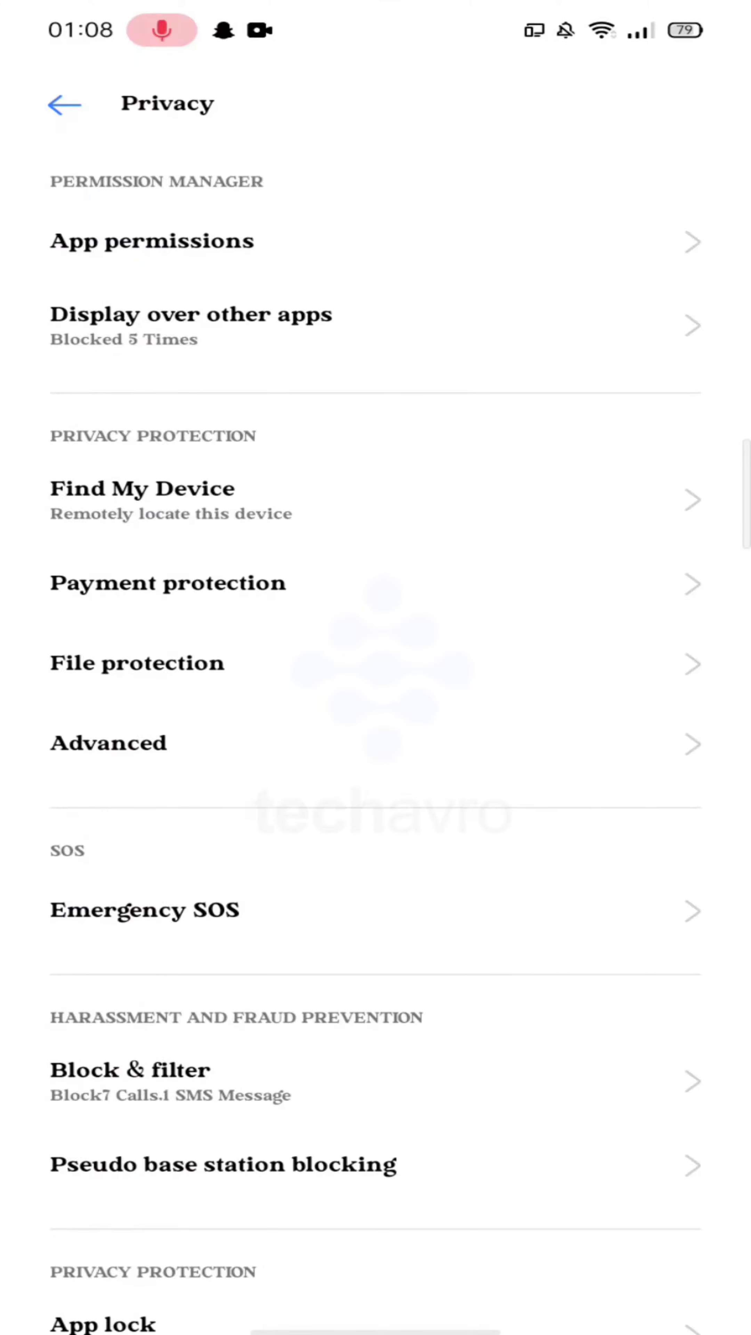
scroll("down", 3)
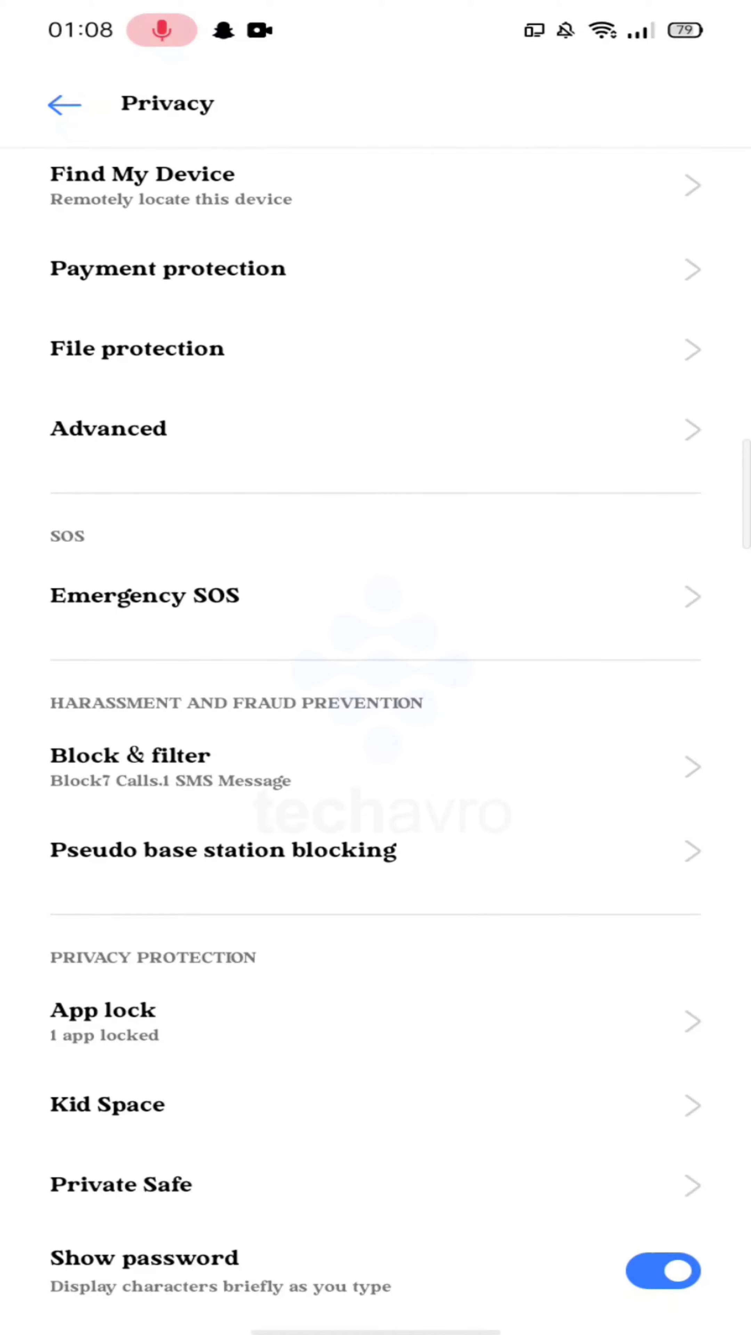
left_click(102, 1010)
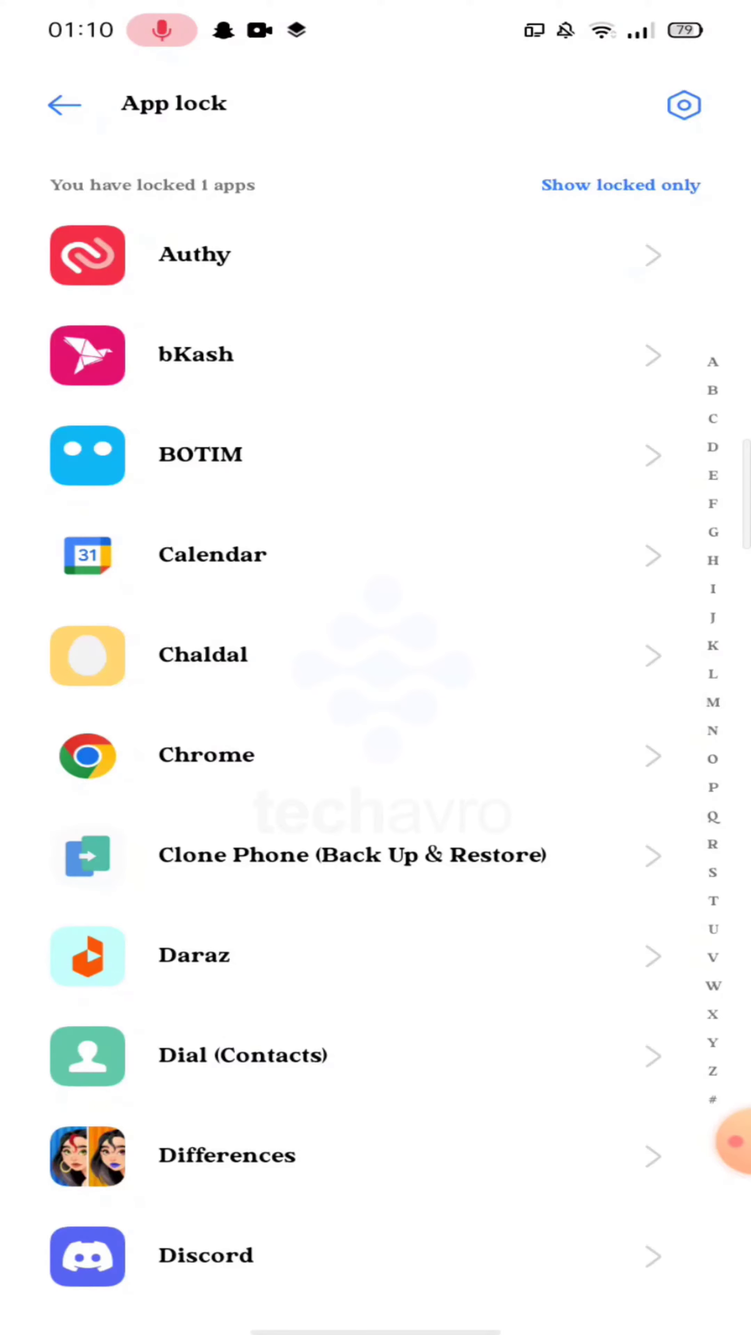
- Select Facebook from the app list and switch its App lock toggle on
scroll("down", 3)
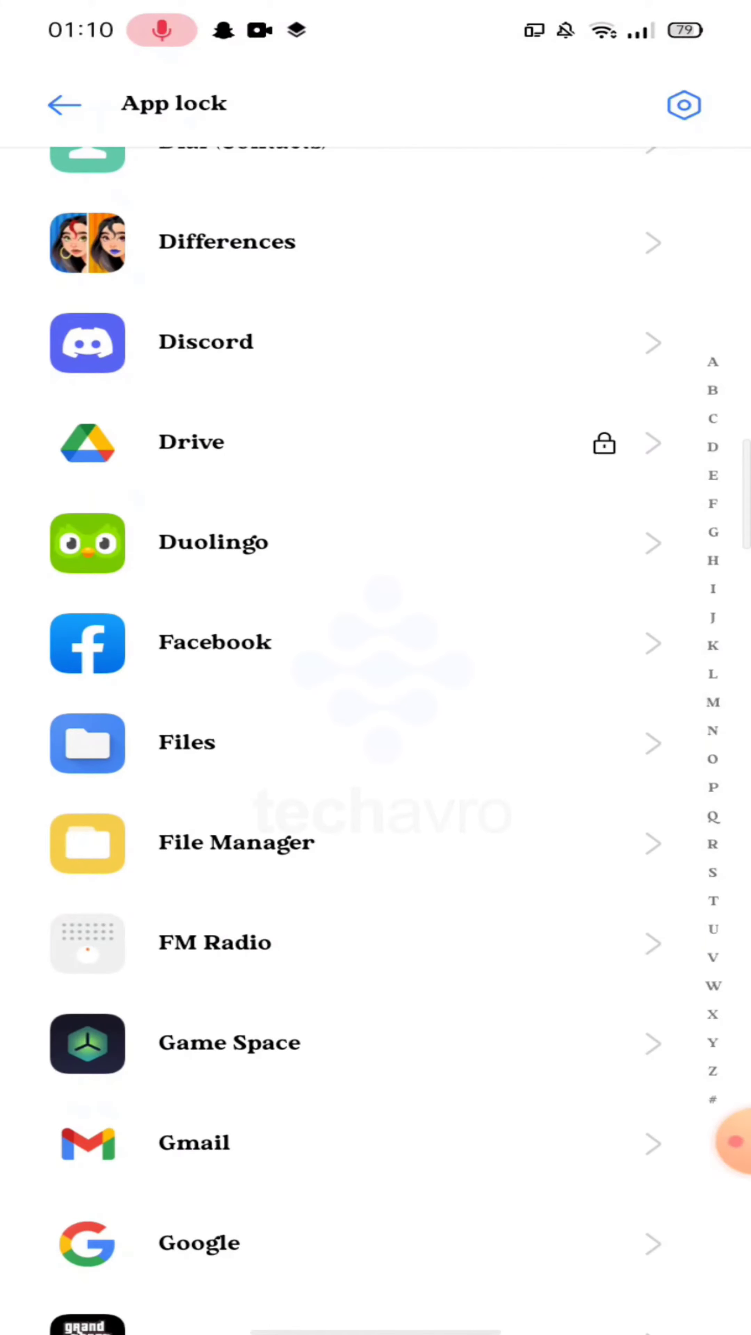
left_click(214, 642)
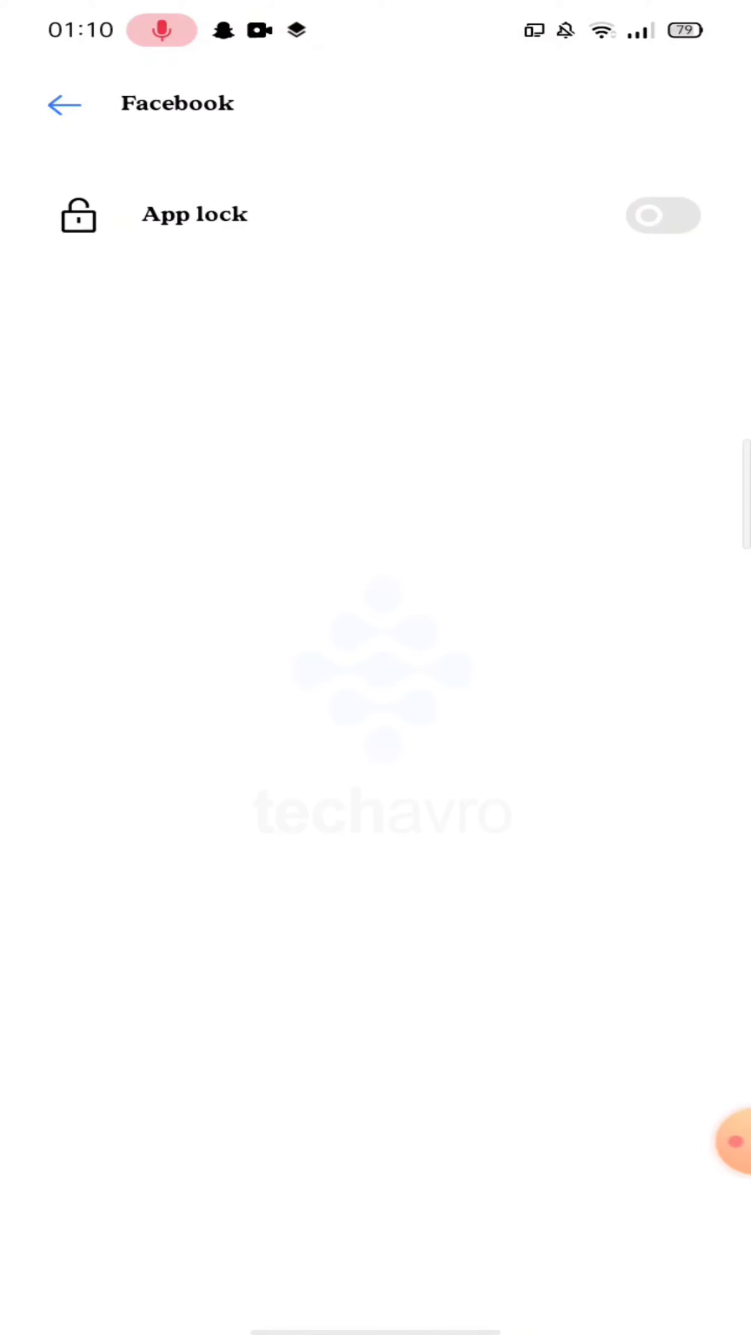
left_click(663, 215)
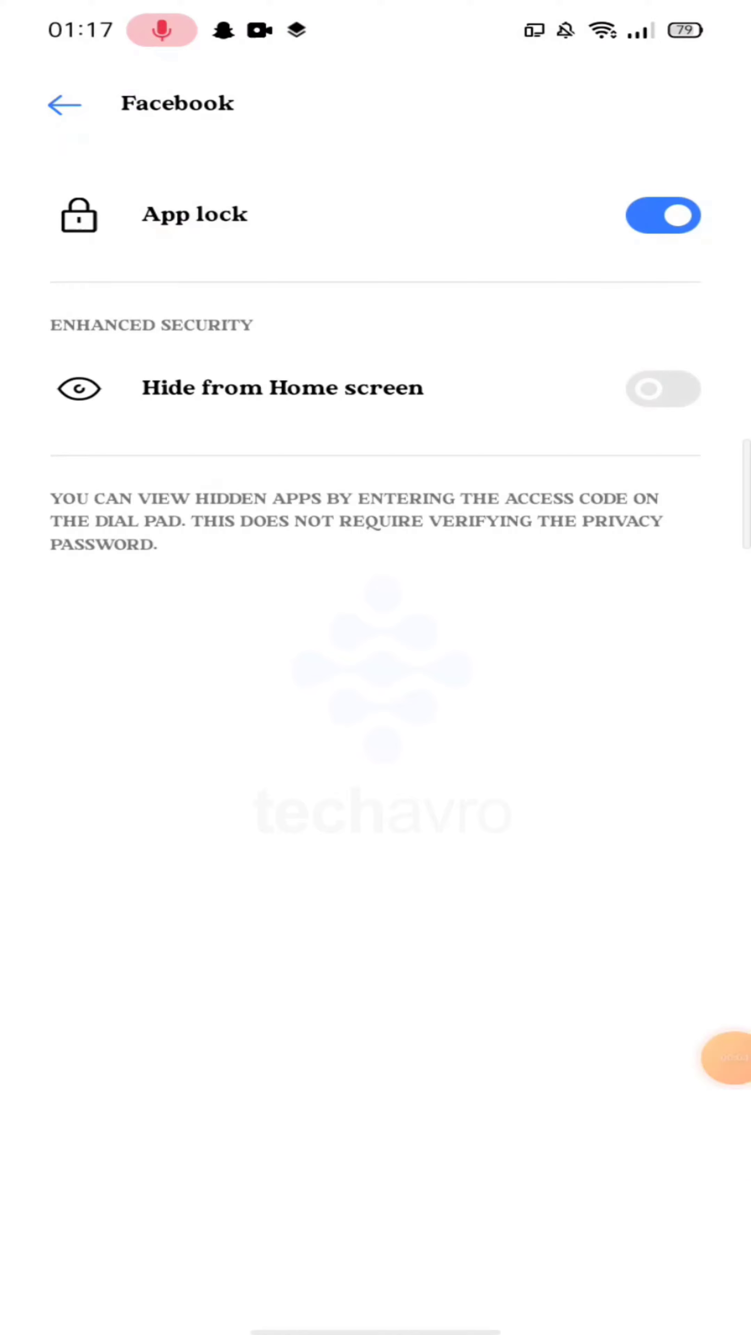